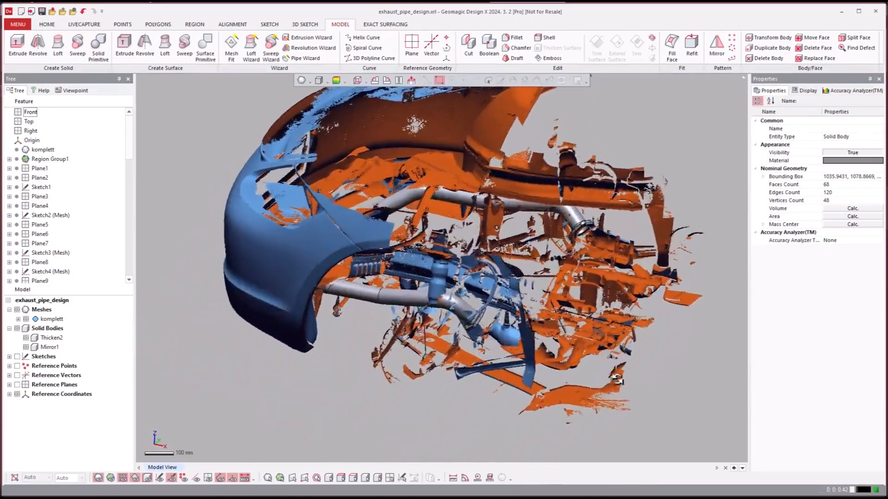
# - Roll the design history back to before Plane1, stripping the planes and pipe solids
pyautogui.scroll(3)
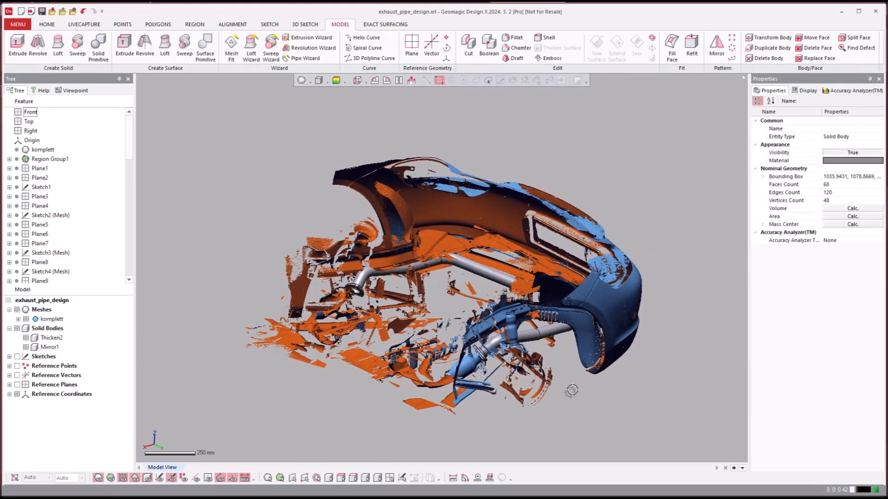
pyautogui.click(46, 24)
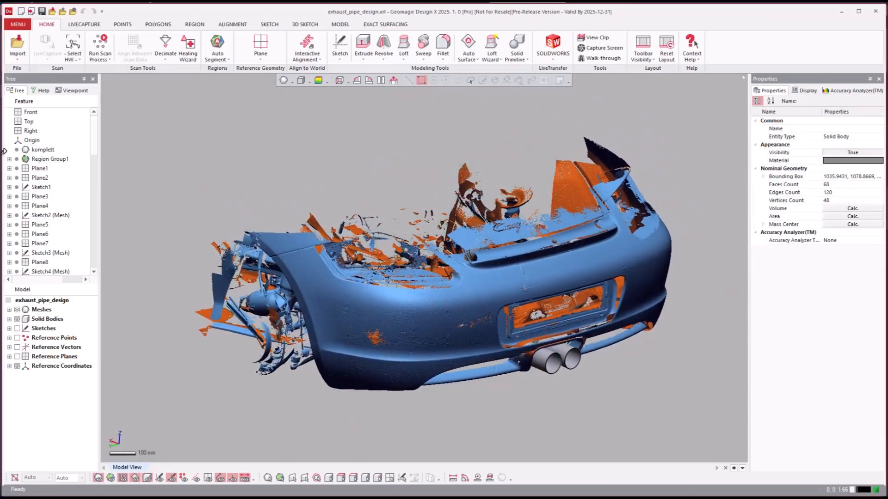
pyautogui.rightClick(39, 169)
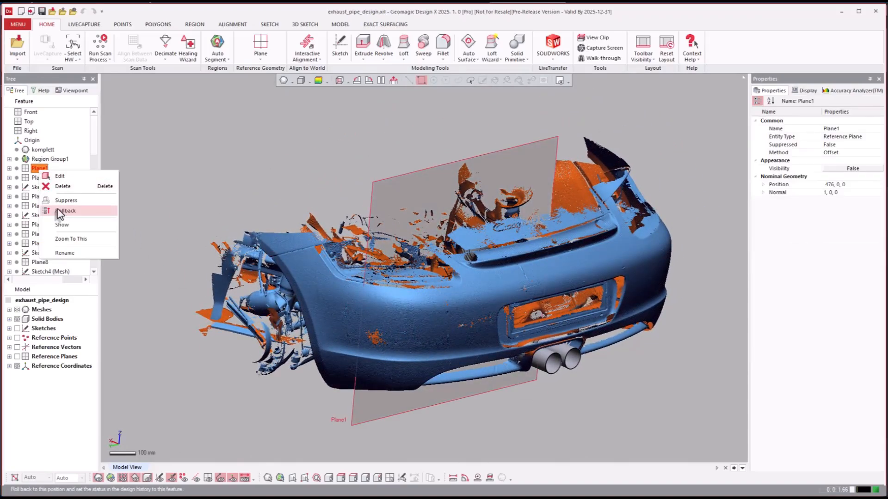
pyautogui.click(68, 211)
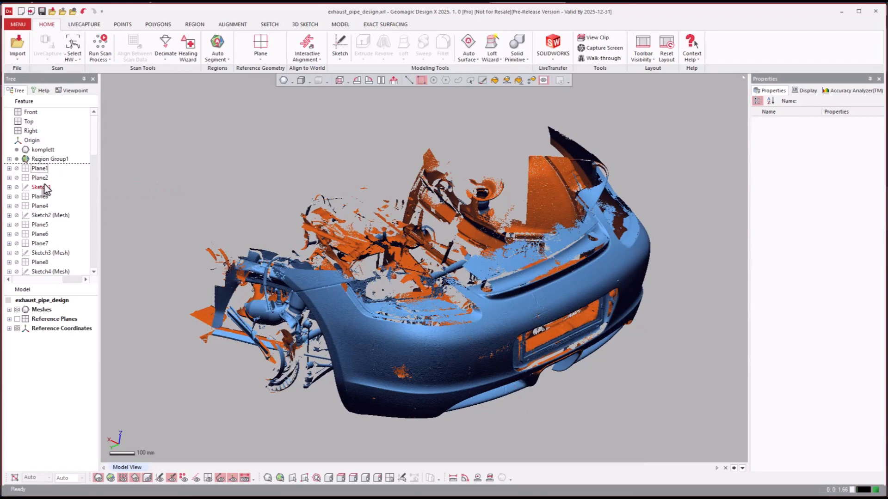
# - Roll the history forward through Sketch1 and Sketch2 (Mesh)
pyautogui.click(39, 187)
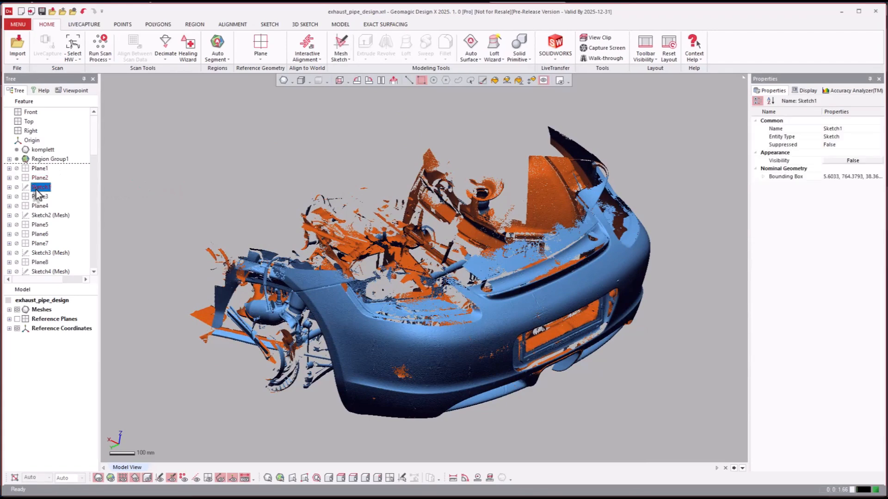
pyautogui.click(50, 216)
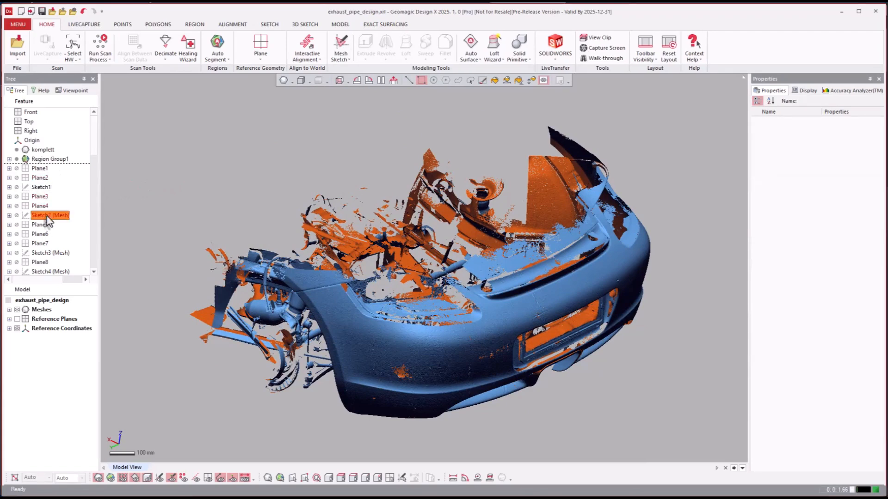
pyautogui.click(49, 215)
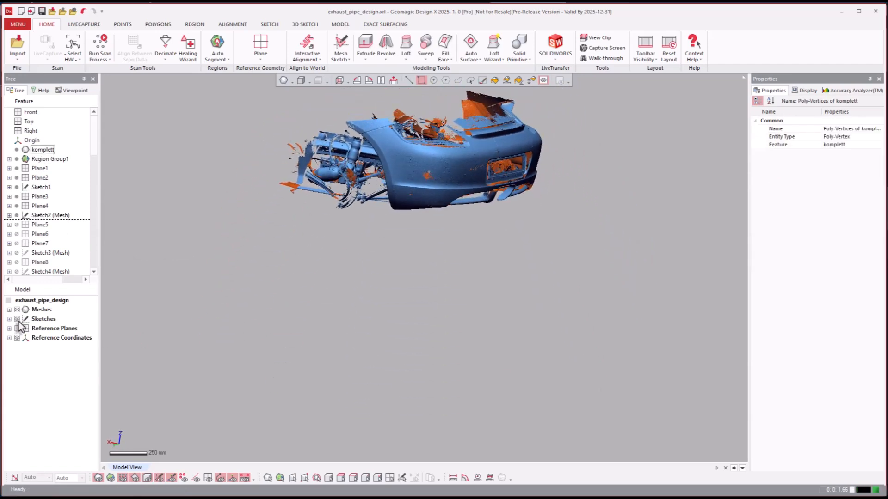
# - Roll forward through Sketch3 (Mesh) and open it for editing
pyautogui.click(9, 319)
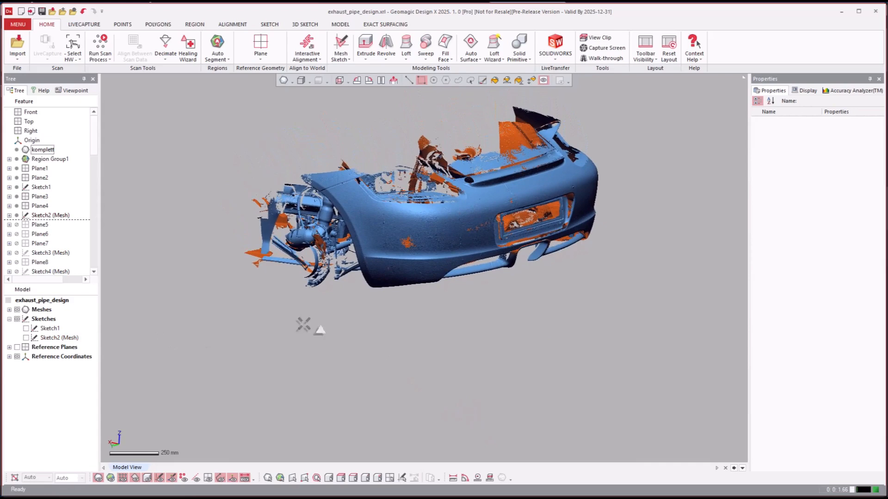
pyautogui.click(50, 252)
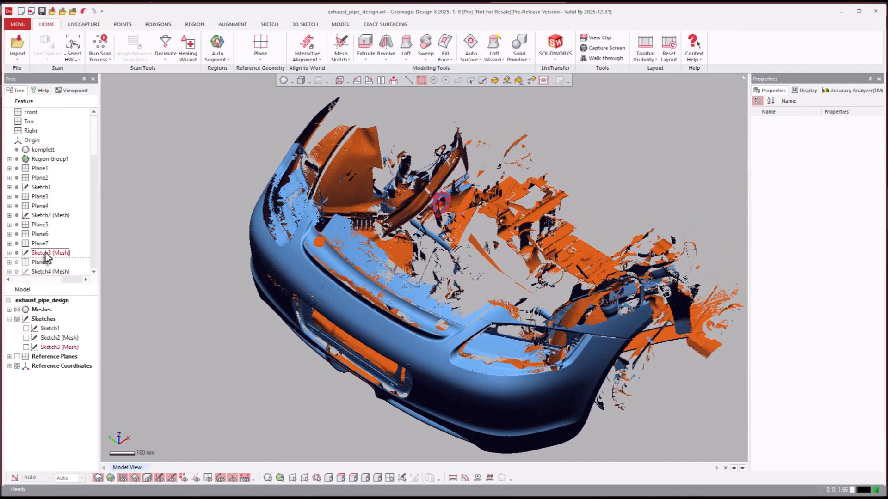
pyautogui.click(50, 252)
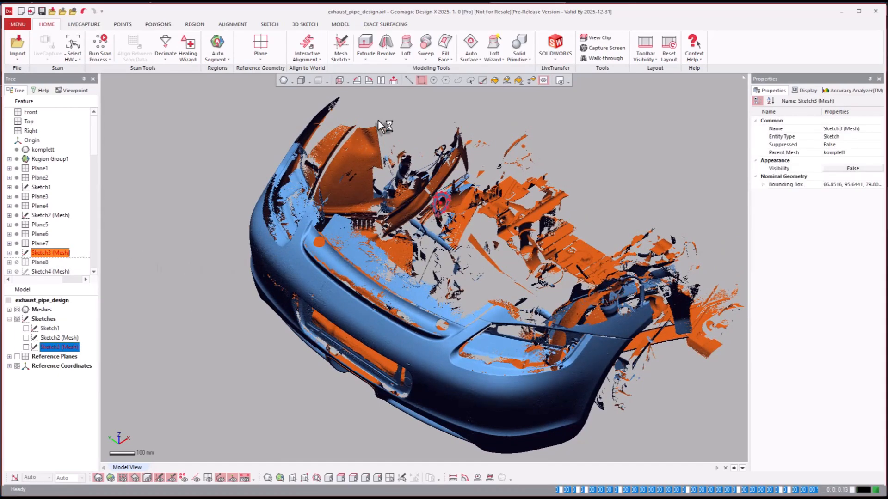
pyautogui.click(269, 24)
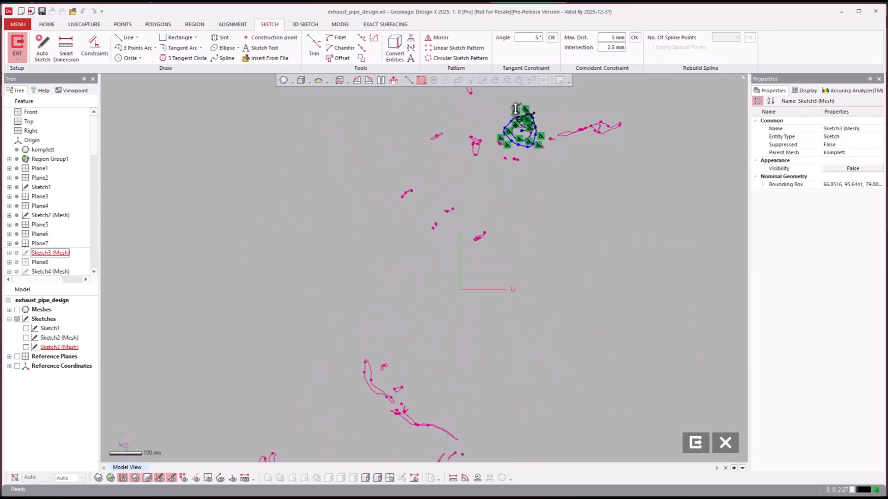
# - Exit Sketch3 (Mesh) back to the model with its circle profile on the pipe scan
pyautogui.click(231, 24)
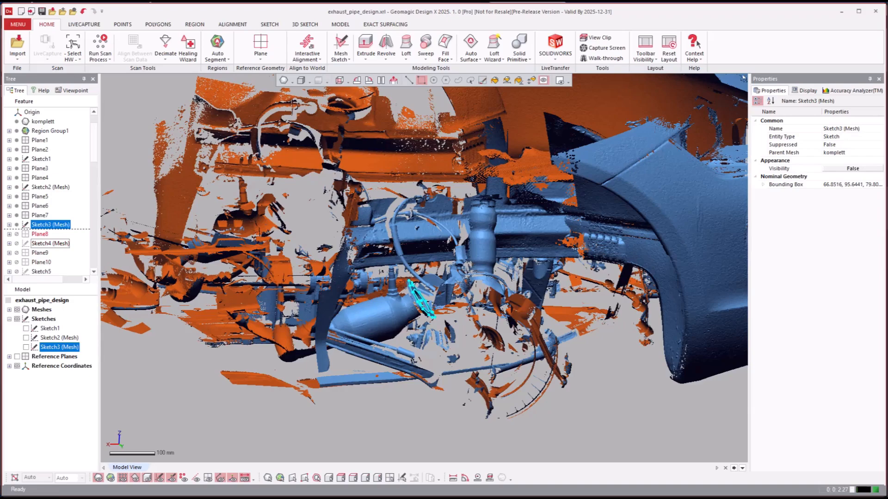
# - Roll the history forward through Plane8 and Sketch4 (Mesh)
pyautogui.click(50, 243)
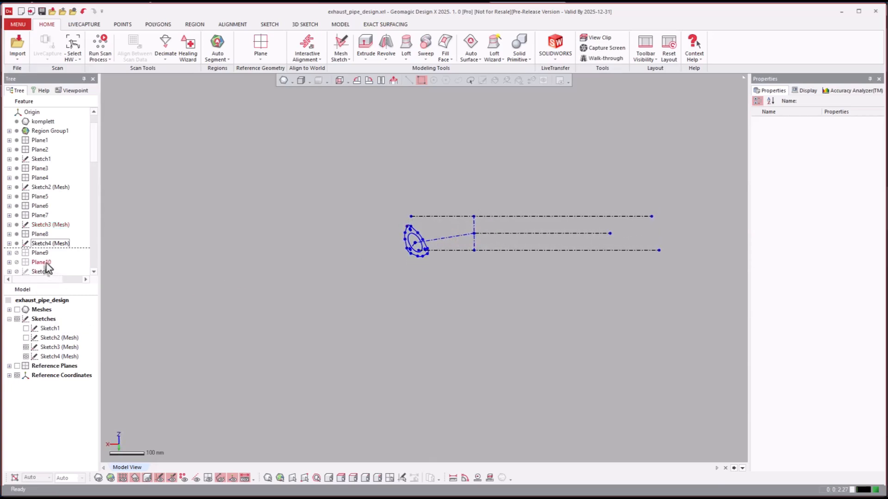
# - Roll the history forward from Plane9 through Sketch6 (Mesh), adding Sketch5 and Sketch6 guide lines
pyautogui.click(39, 224)
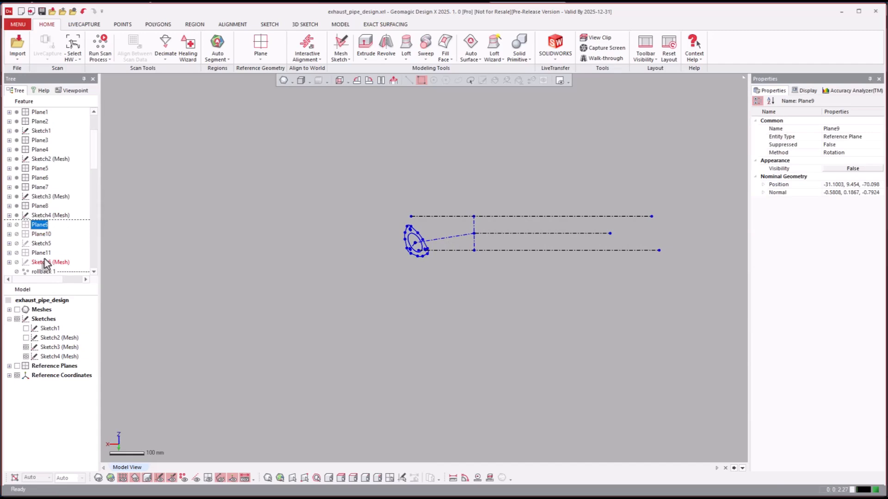
pyautogui.rightClick(50, 262)
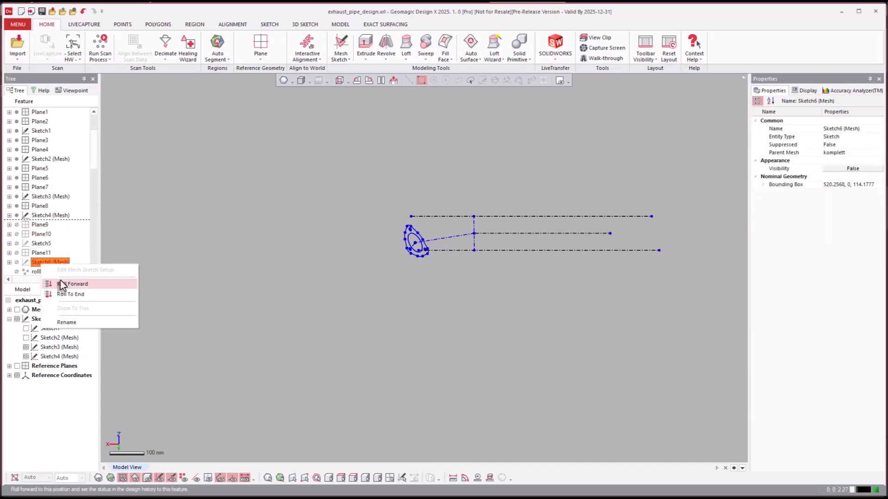
pyautogui.click(77, 284)
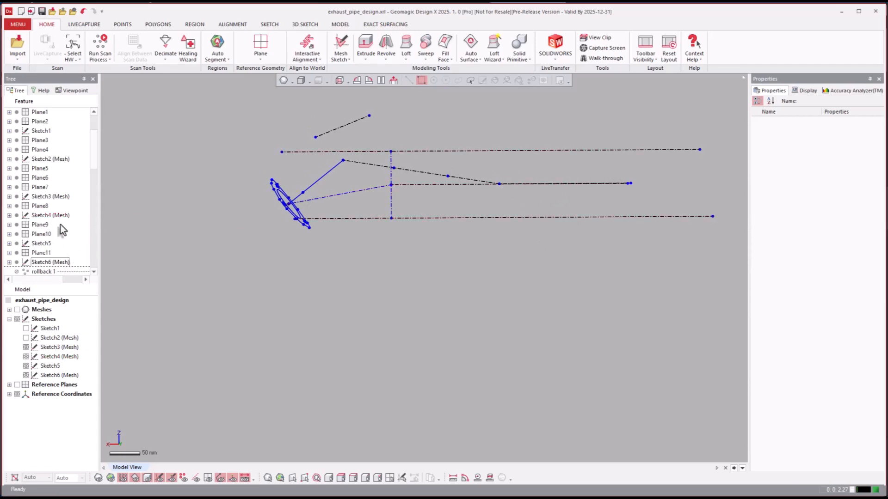
# - Roll the history forward from Plane12 through Sketch8 (Mesh), adding Sketch7 and Sketch8
pyautogui.click(40, 224)
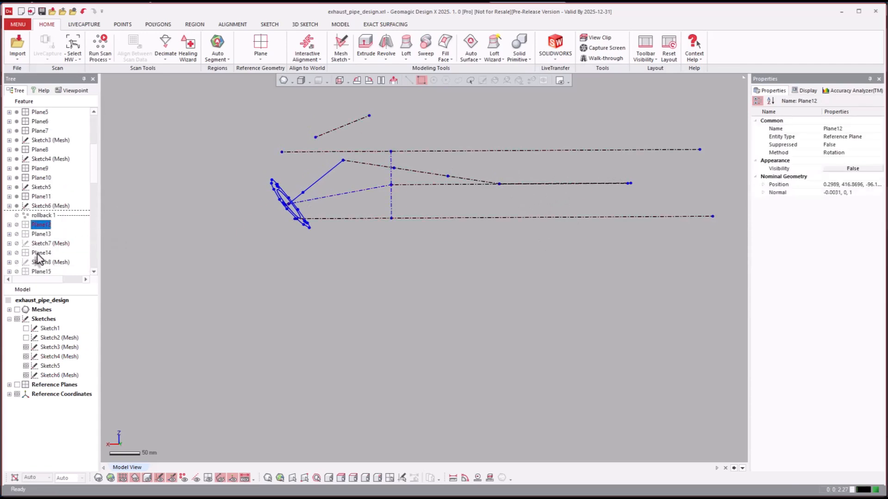
pyautogui.click(50, 234)
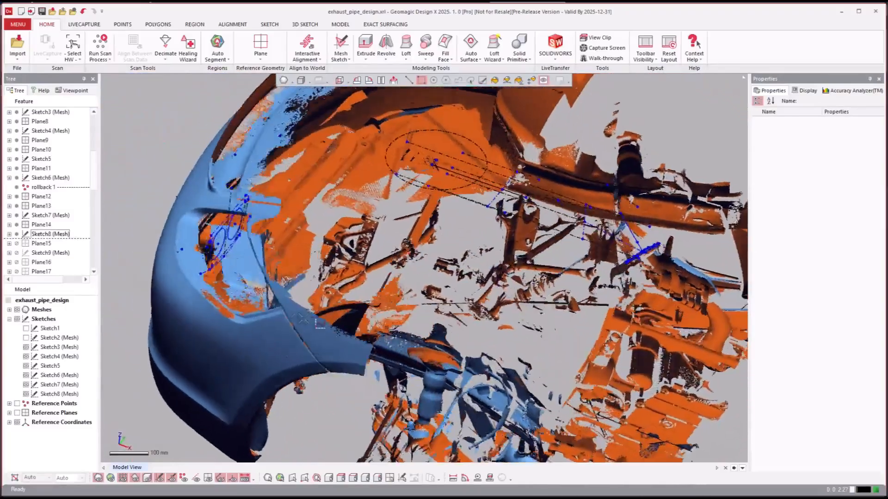
# - Roll forward past Sketch15 so Sketches 9-15 and all reference planes are restored
pyautogui.click(50, 252)
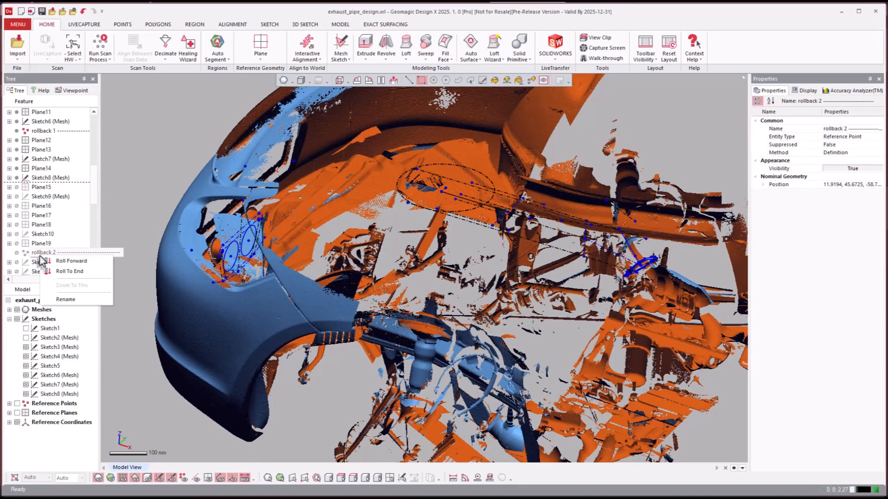
pyautogui.click(71, 261)
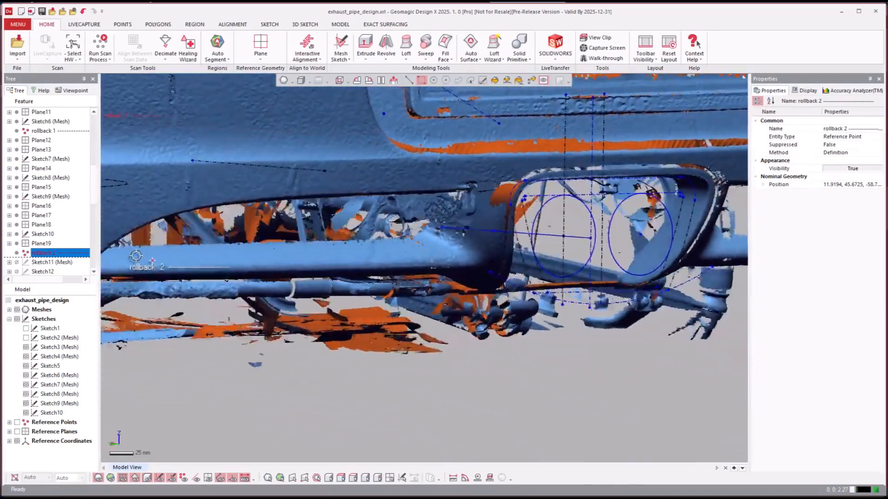
pyautogui.scroll(-3)
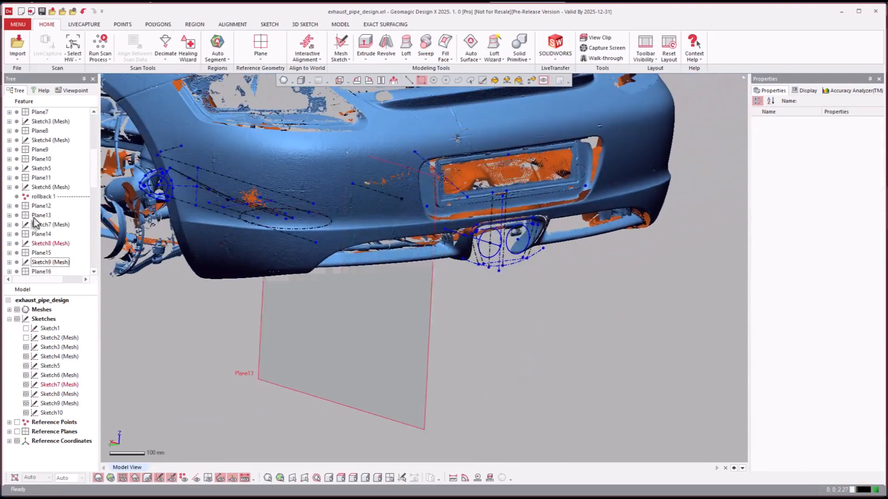
pyautogui.click(41, 121)
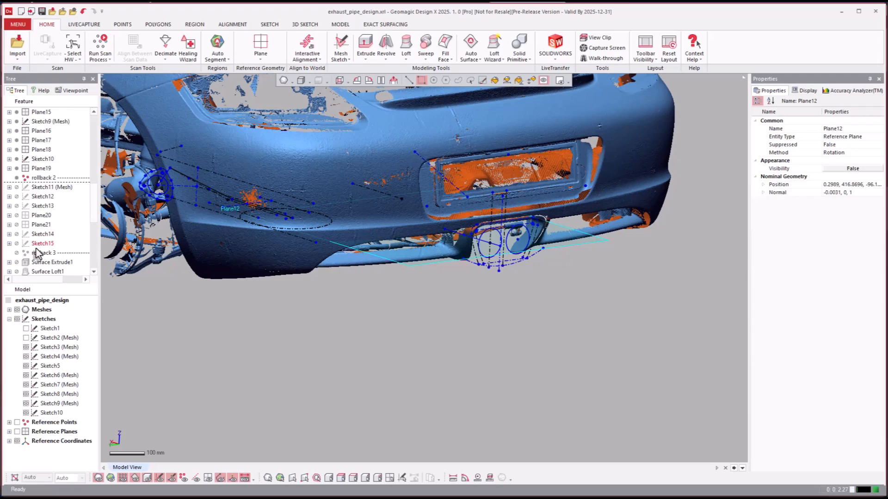
pyautogui.click(45, 252)
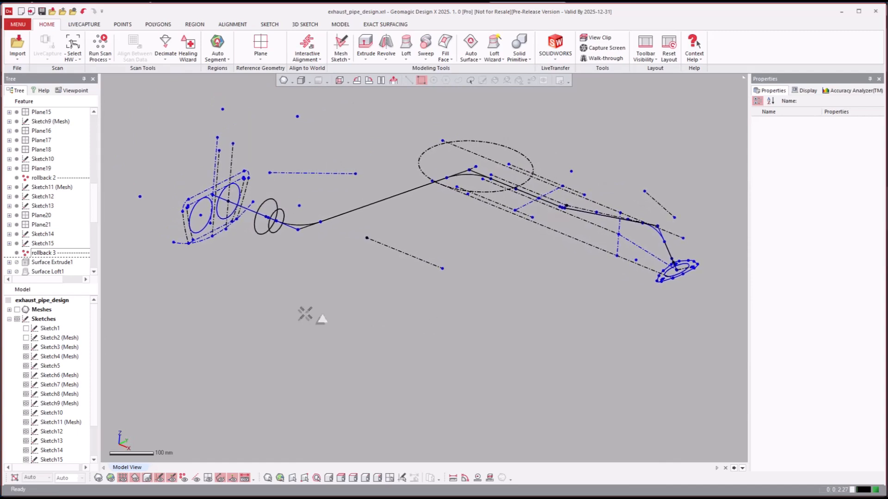
pyautogui.moveTo(248, 215)
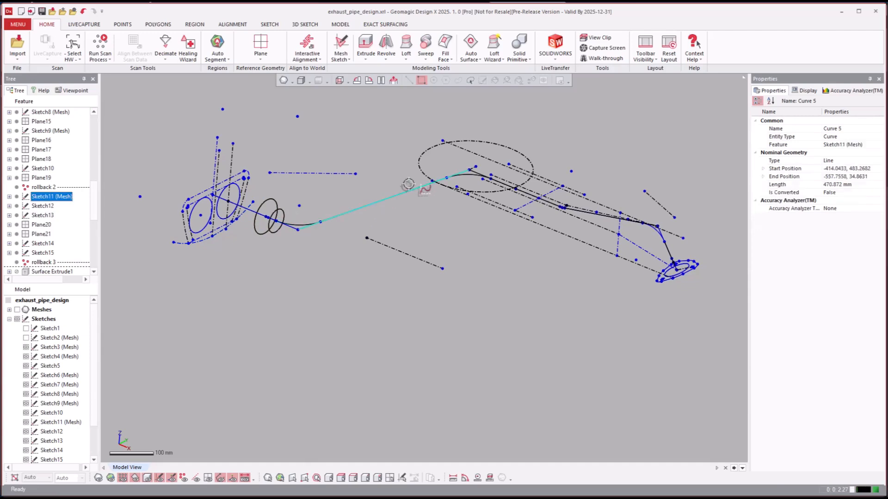
# - Inspect the long straight segment of the pipe path and review the remaining surface features
pyautogui.click(473, 165)
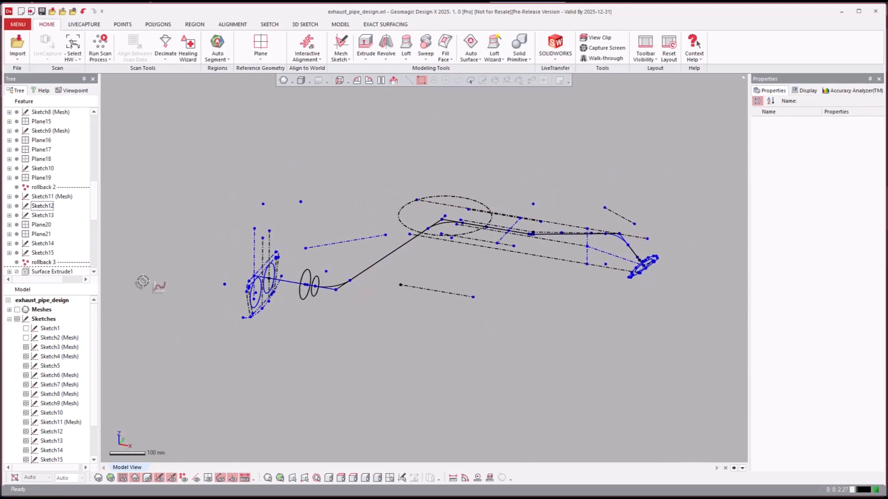
pyautogui.scroll(-3)
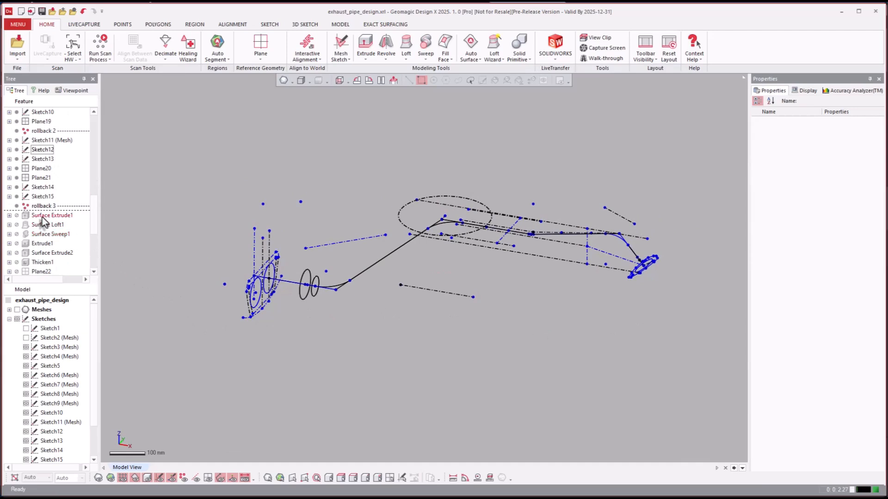
# - Restore Surface Extrude1, Surface Loft1 and the Surface Sweep1 pipe bend
pyautogui.click(51, 215)
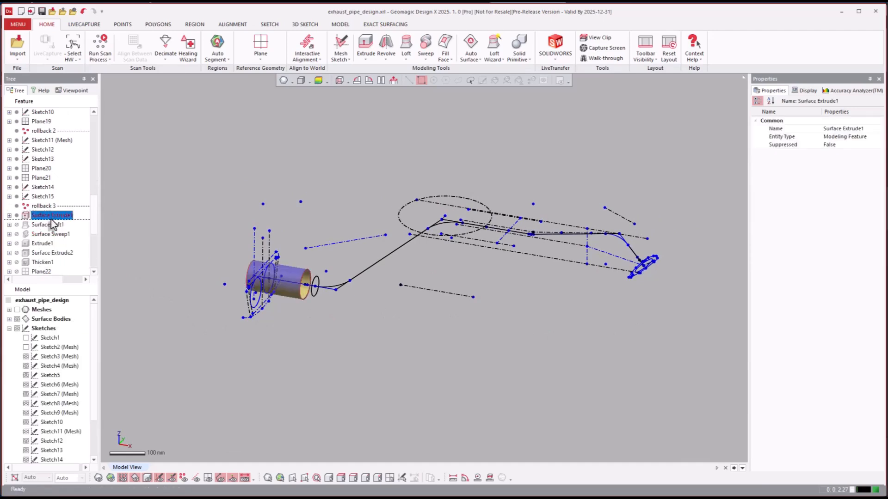
pyautogui.click(46, 225)
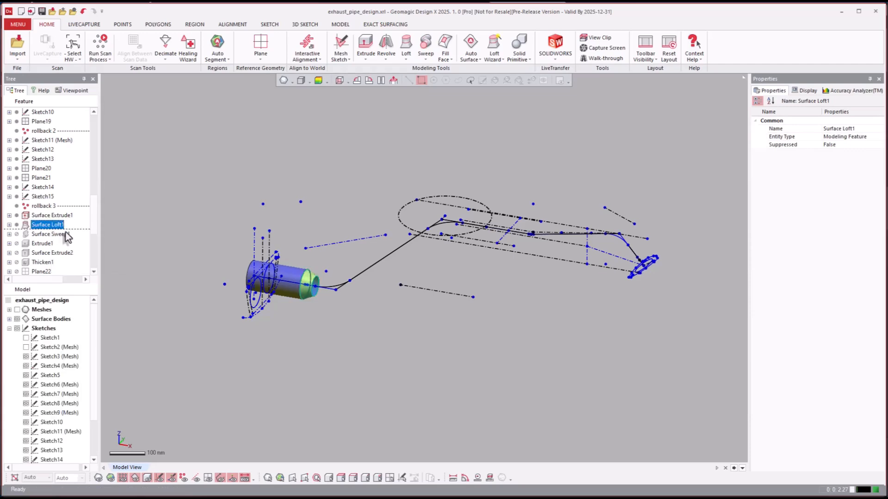
pyautogui.click(51, 234)
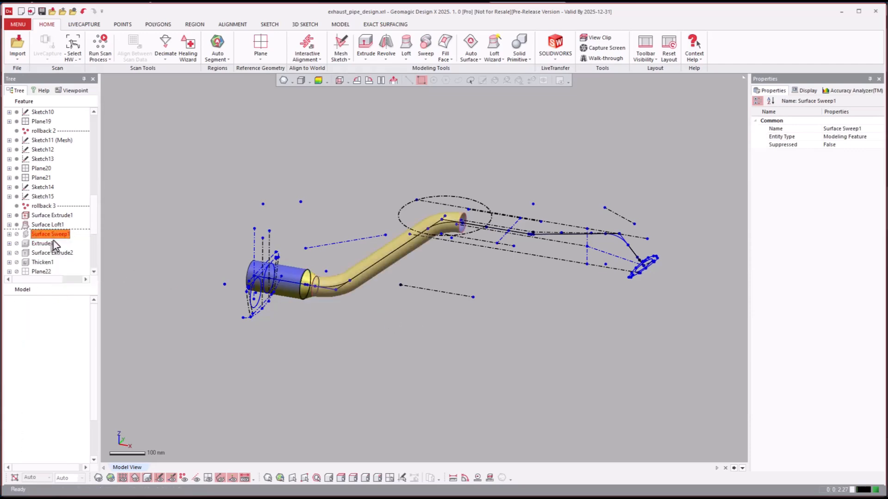
pyautogui.click(50, 234)
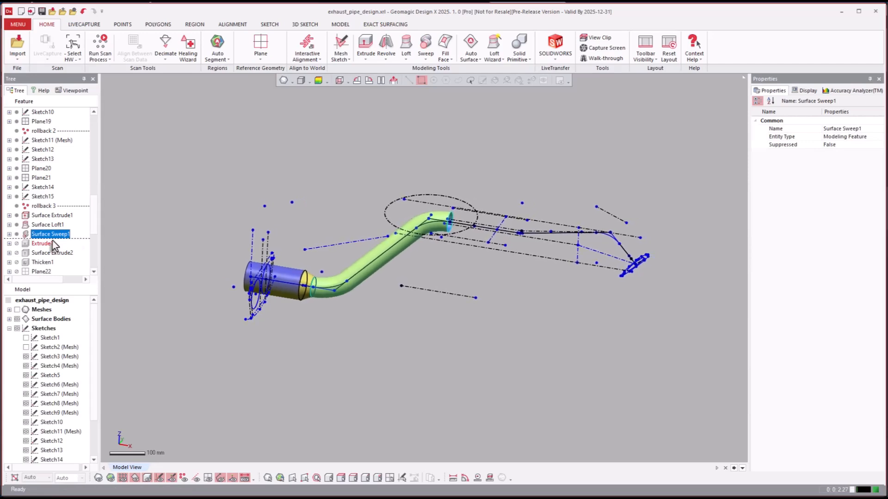
# - Restore the Surface Extrude2 tip surface and the Thicken1 solid
pyautogui.click(53, 253)
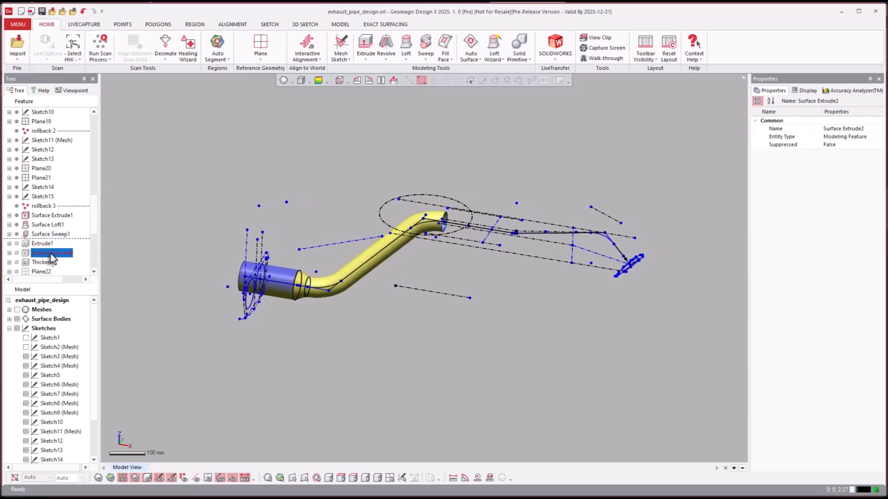
pyautogui.click(51, 252)
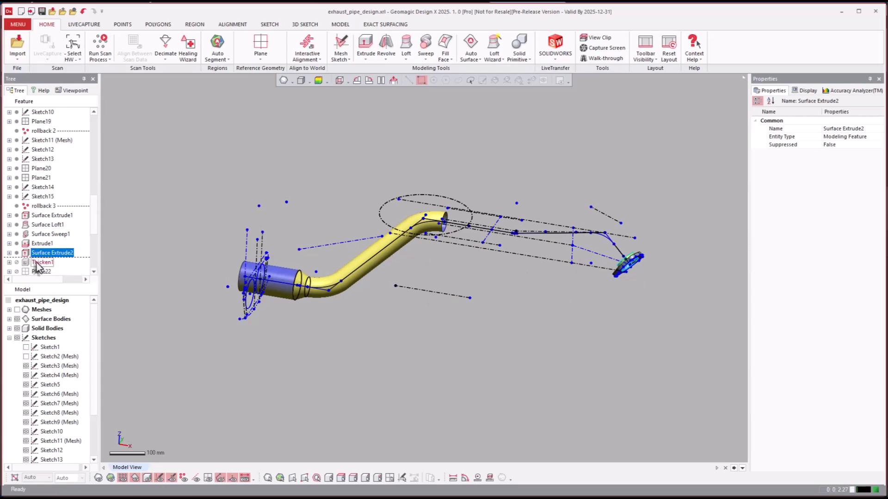
pyautogui.click(44, 261)
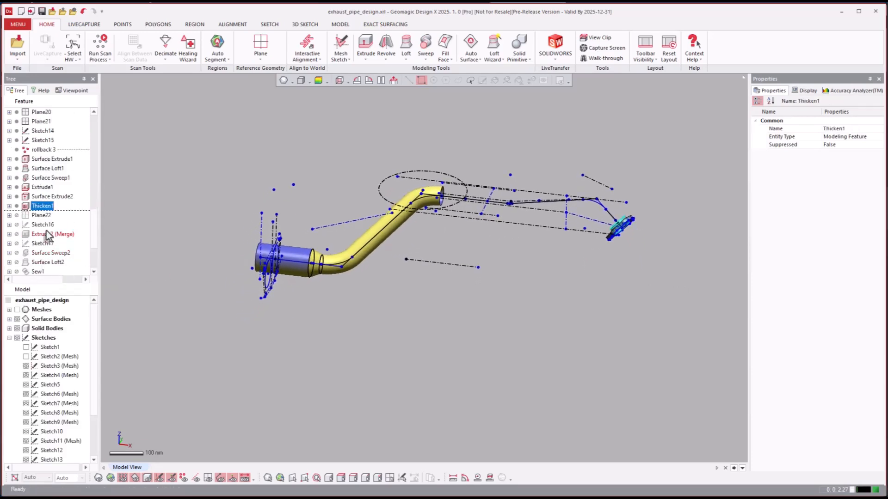
# - Restore Extrude2 (Merge), Surface Sweep2 and Surface Loft2 joining the pipe to its flanged tip
pyautogui.click(52, 234)
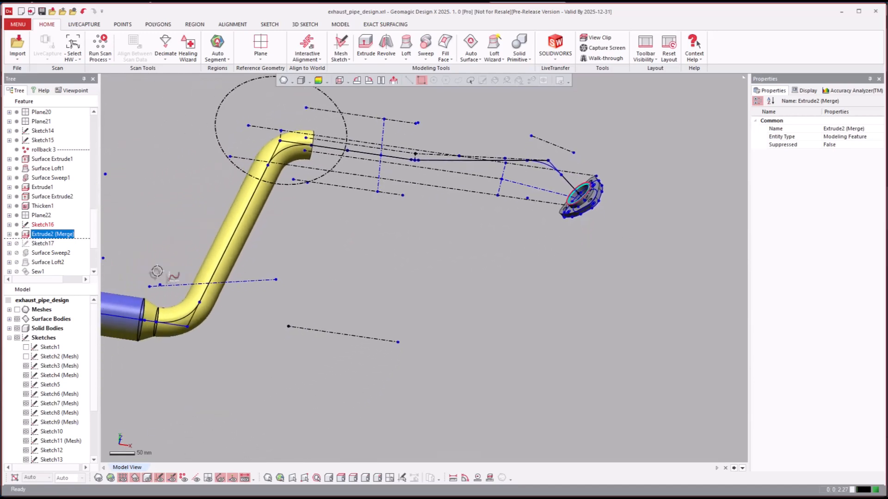
pyautogui.click(51, 252)
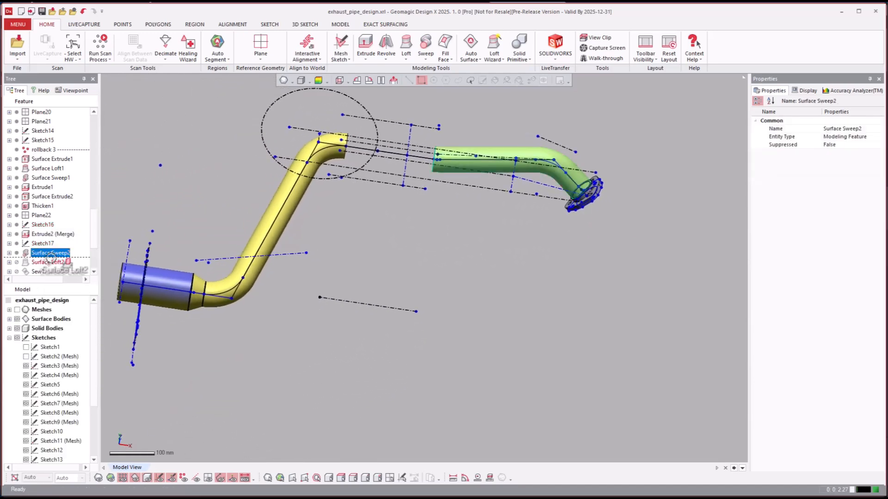
pyautogui.click(48, 262)
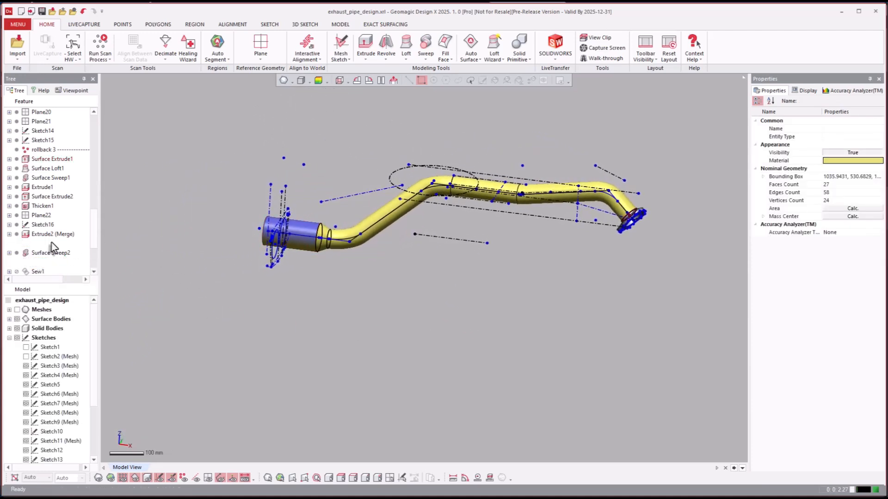
pyautogui.click(44, 187)
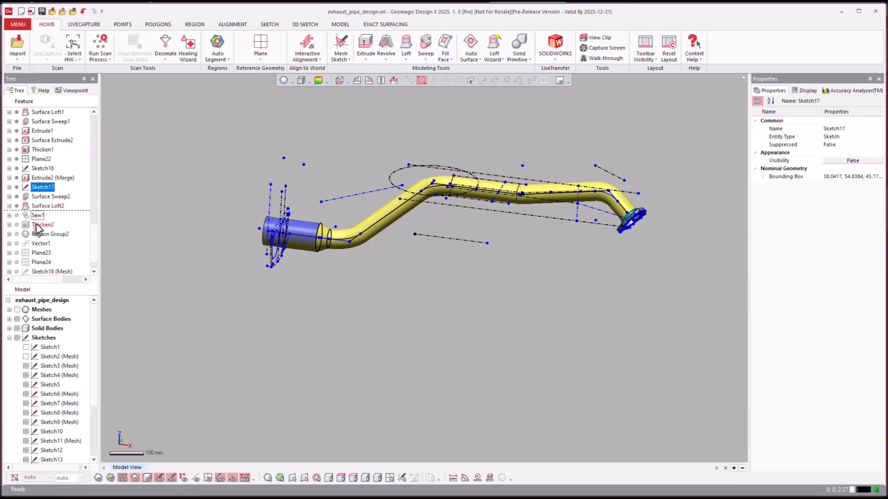
# - Roll the Feature tree forward to Thicken2 so the solid pipe shows against the bumper scan
pyautogui.click(43, 224)
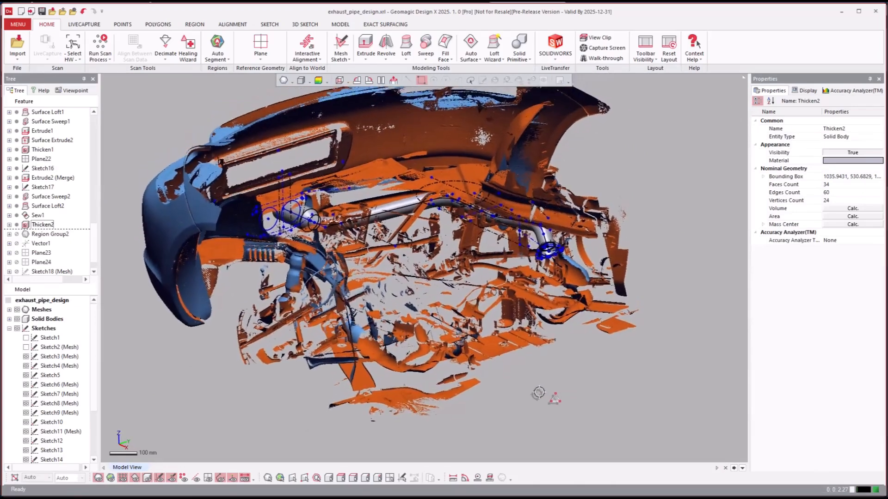
pyautogui.scroll(-3)
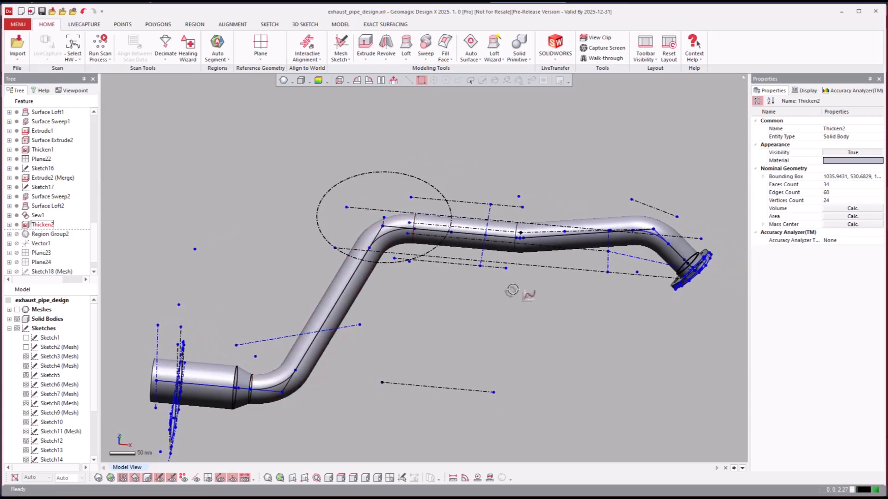
pyautogui.moveTo(535, 359)
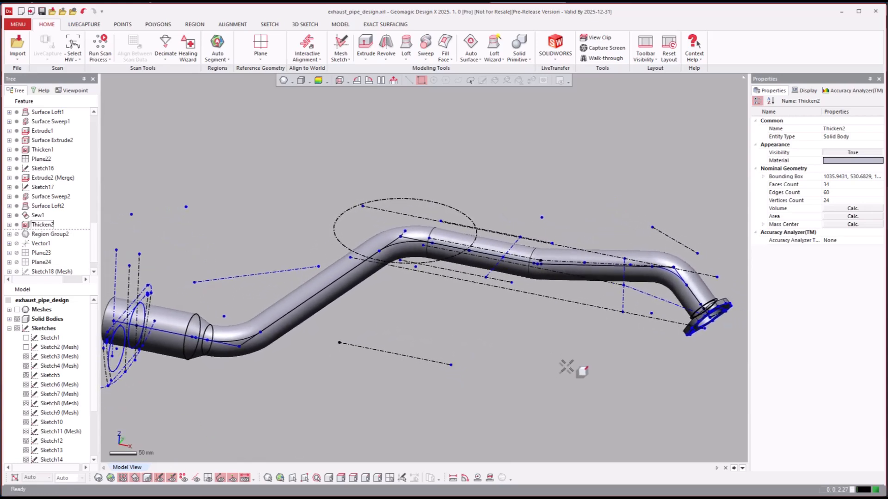
pyautogui.scroll(-3)
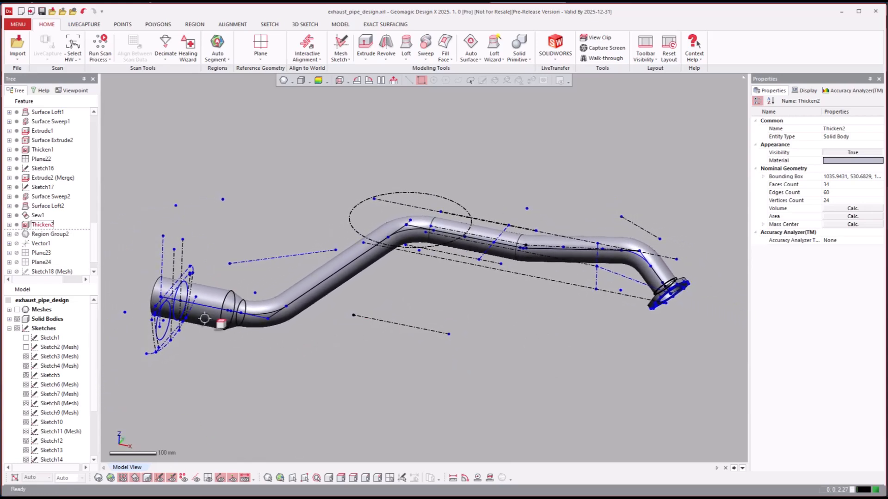